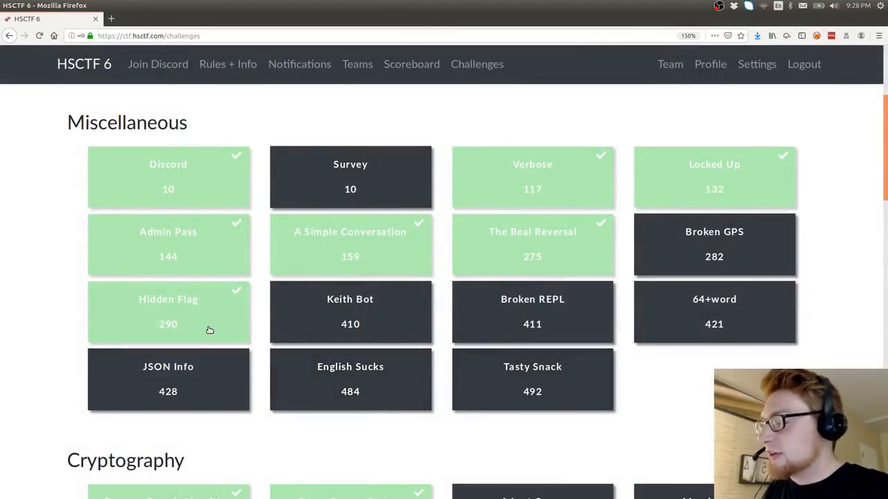
# Step: View the Hidden Flag challenge's description and attached image
pyautogui.click(167, 312)
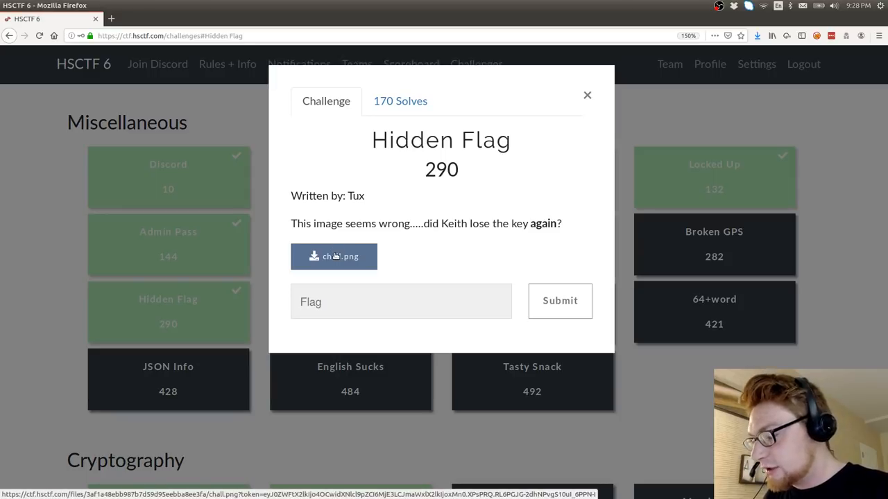
# Step: Download chall.png from the challenge and save it into the hs folder
pyautogui.click(332, 255)
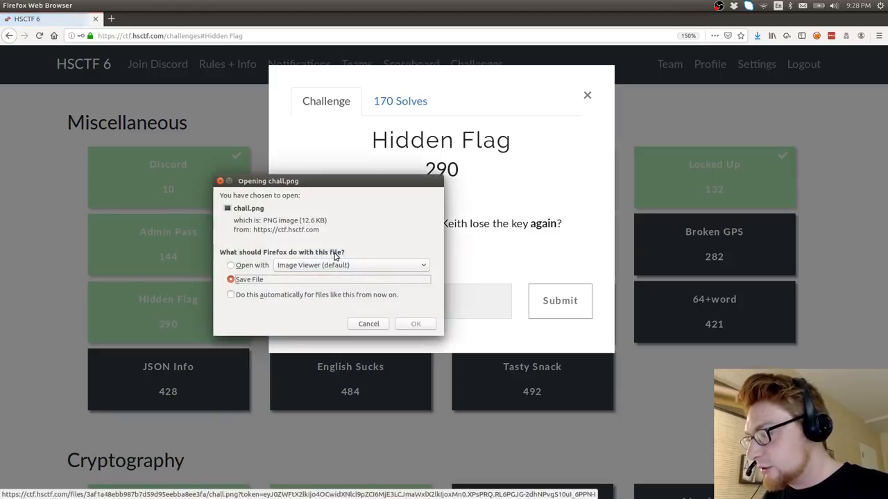
pyautogui.click(416, 323)
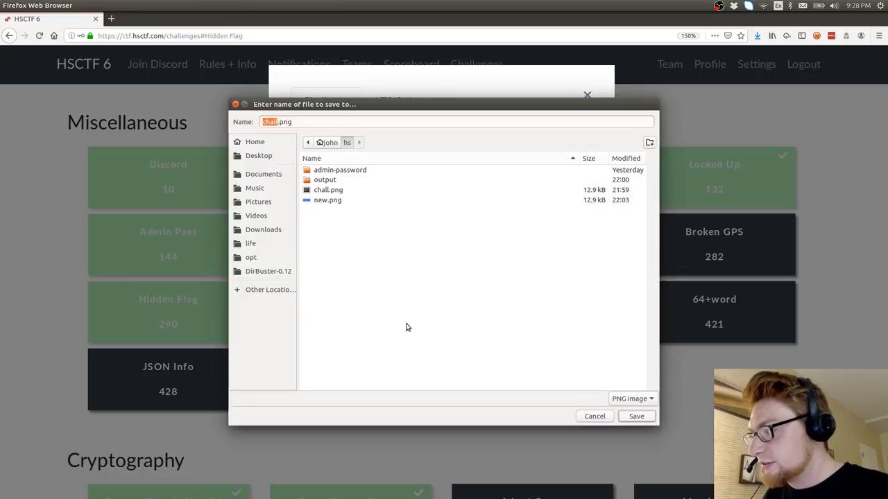
pyautogui.click(593, 416)
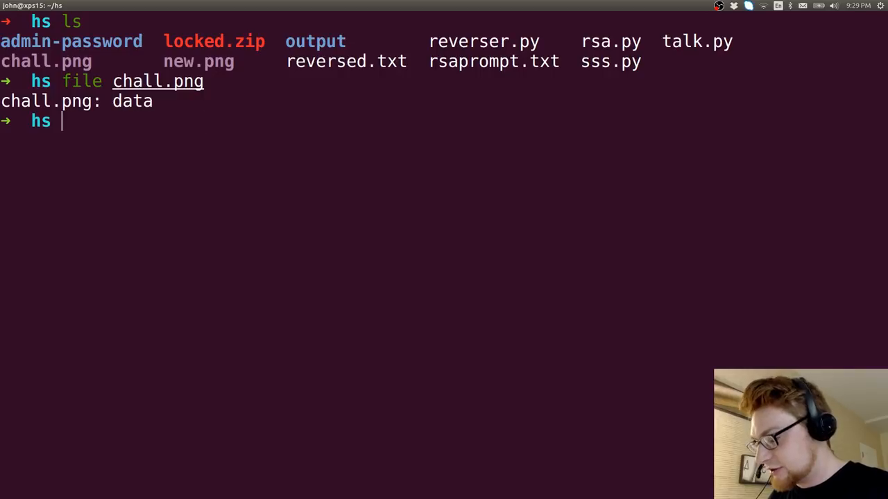
# Step: Try viewing chall.png with eog and dismiss the image load error
pyautogui.write('eog chall.png')
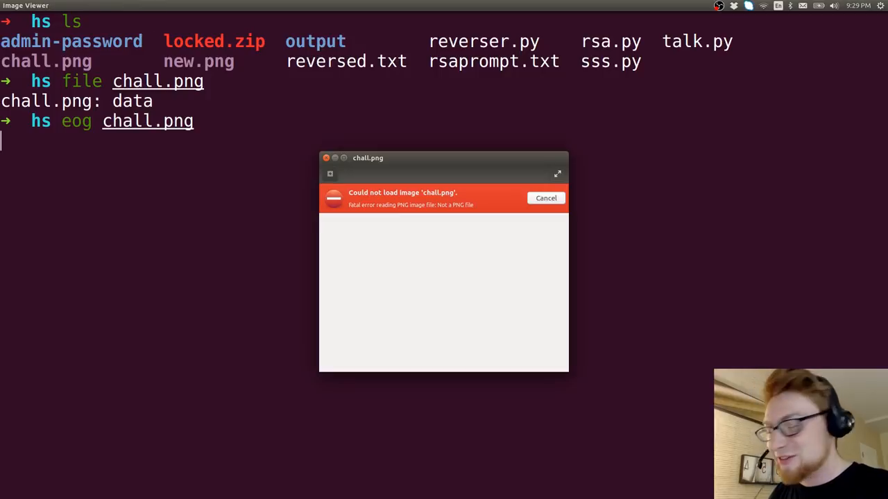
pyautogui.click(547, 197)
pyautogui.write('strings chall.png')
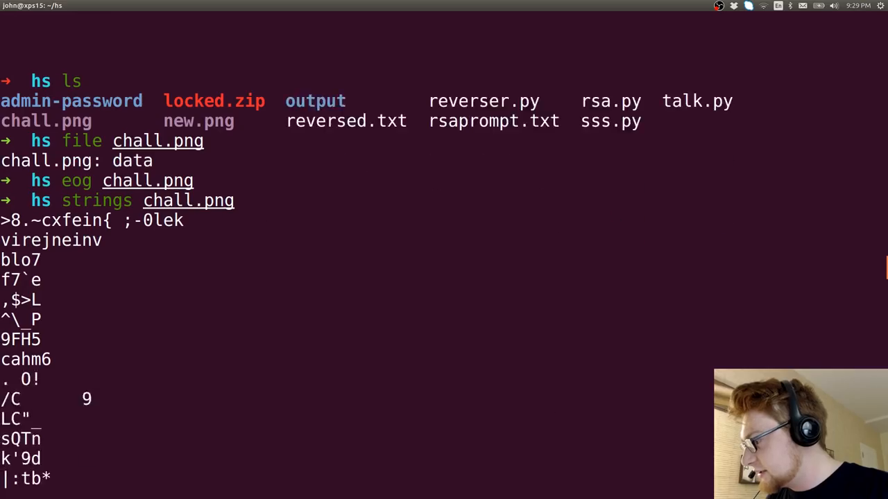
# Step: Begin a steghide extract -sf command pointed at chall.png
pyautogui.scroll(-3)
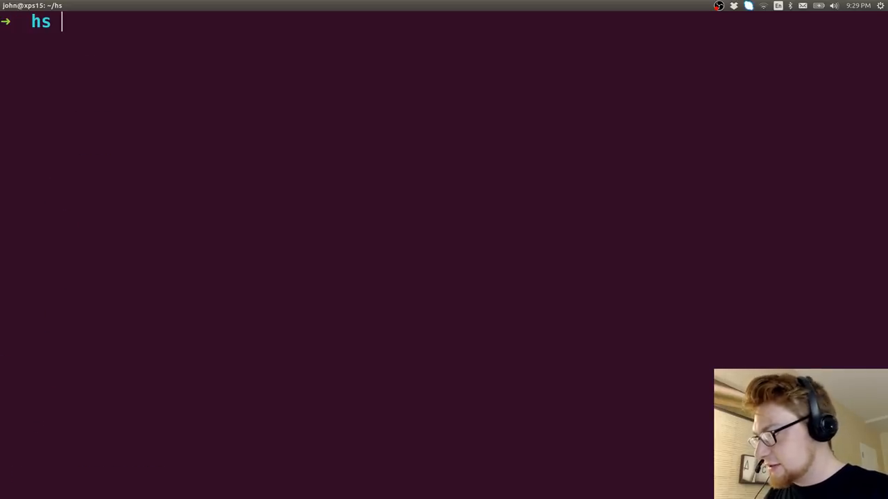
pyautogui.write('steghide extract -sf slap.jpg')
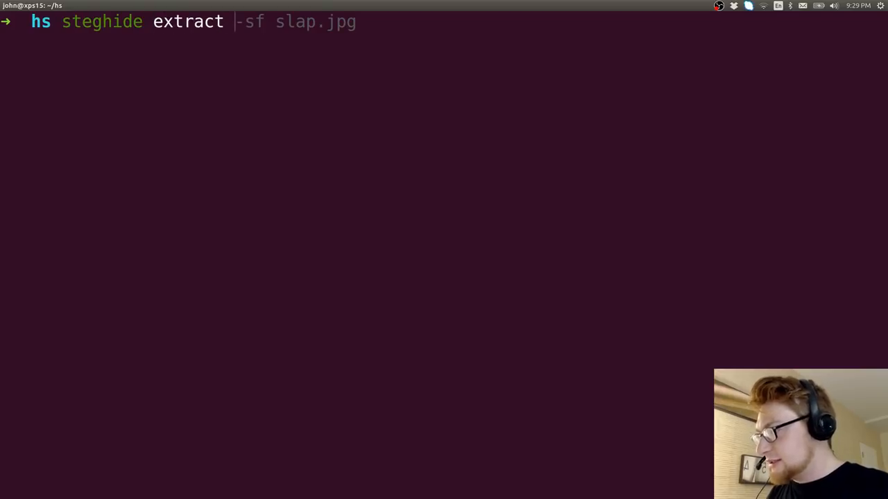
pyautogui.write('cha')
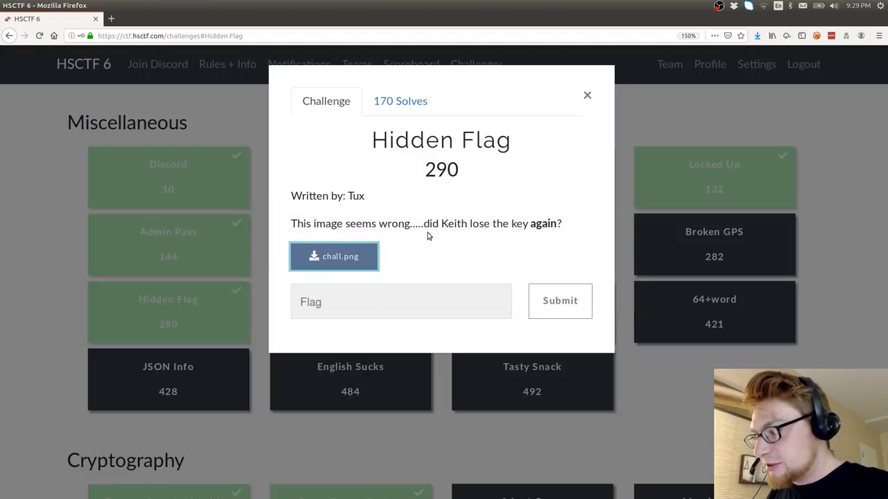
# Step: Select the challenge hint text about Keith's lost key
pyautogui.moveTo(429, 223); pyautogui.dragTo(552, 223)
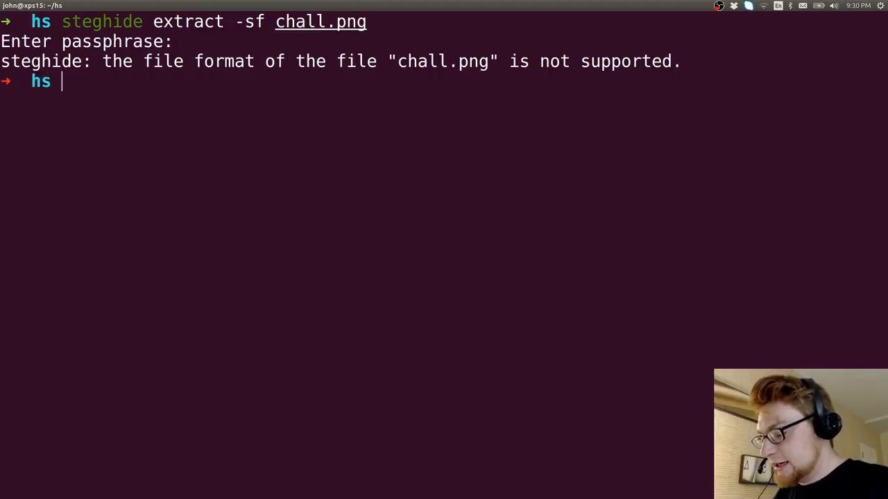
# Step: Dump chall.png's strings to find the 'key is invisible' line
pyautogui.write('strings chall.png')
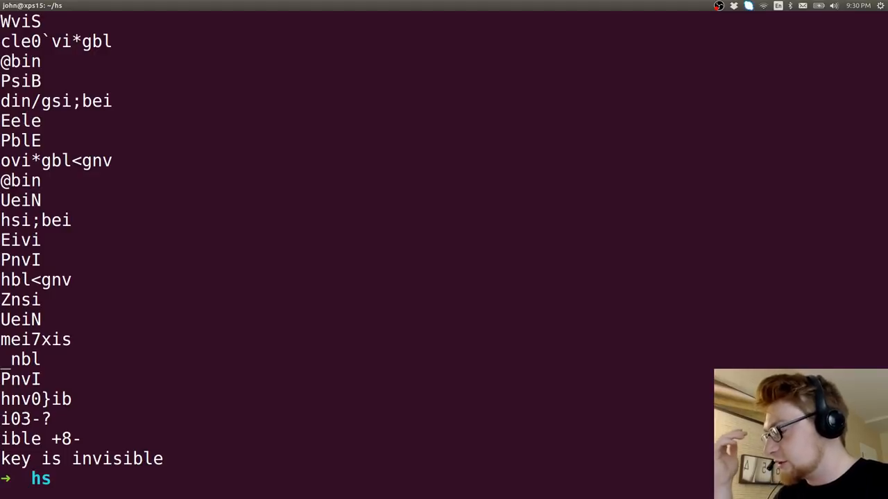
pyautogui.moveTo(361, 201)
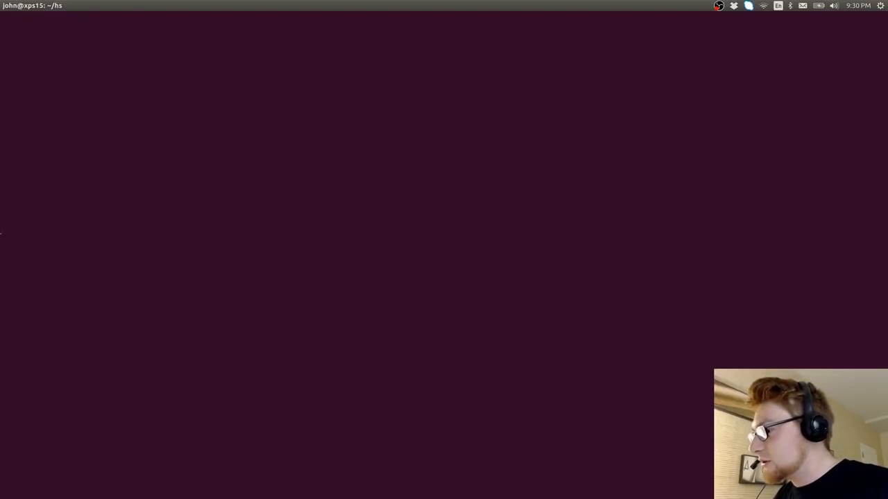
pyautogui.write('hs')
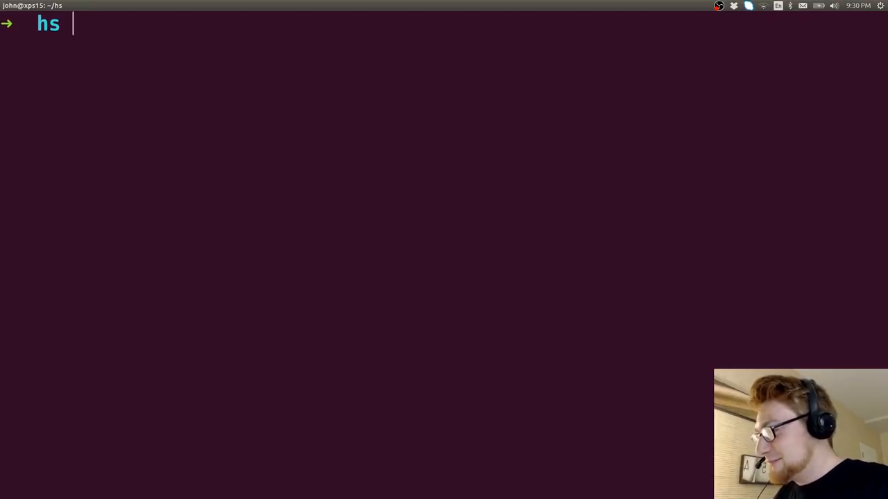
# Step: Start Python, import pwn, read chall.png's bytes and begin a pwn.xor call
pyautogui.write('ptyhon')
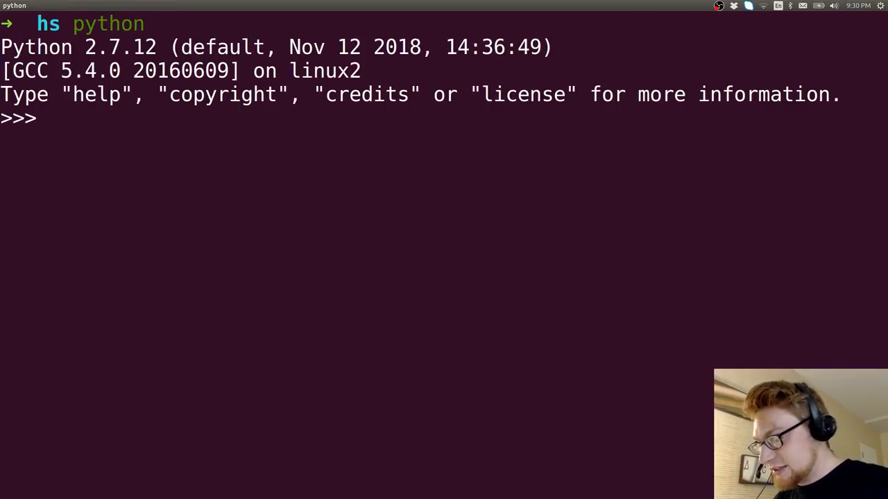
pyautogui.write('import pwn')
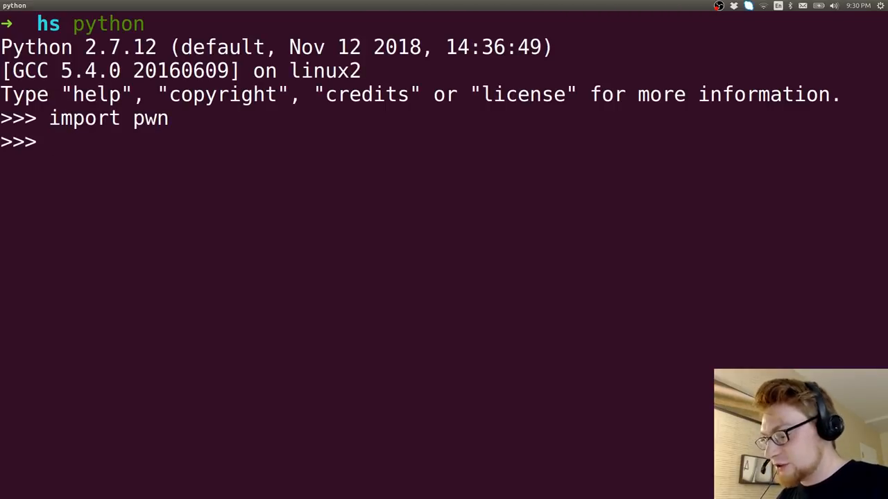
pyautogui.write("open('chal")
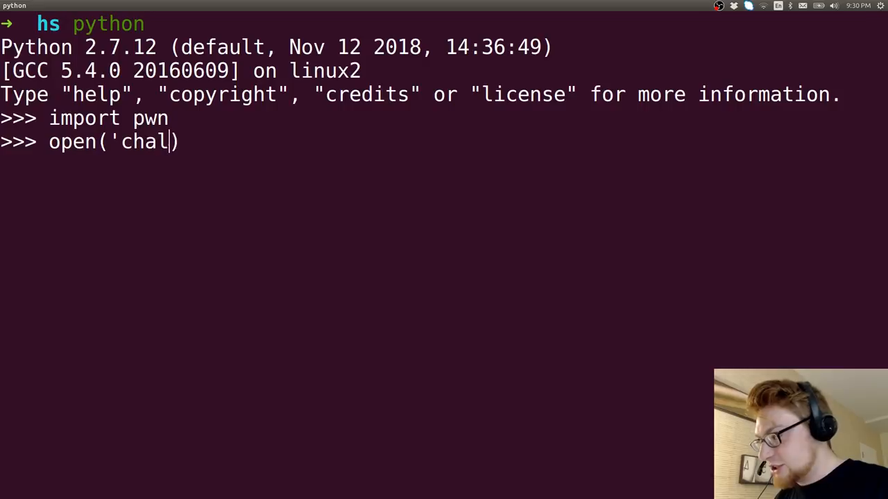
pyautogui.write('l.png')
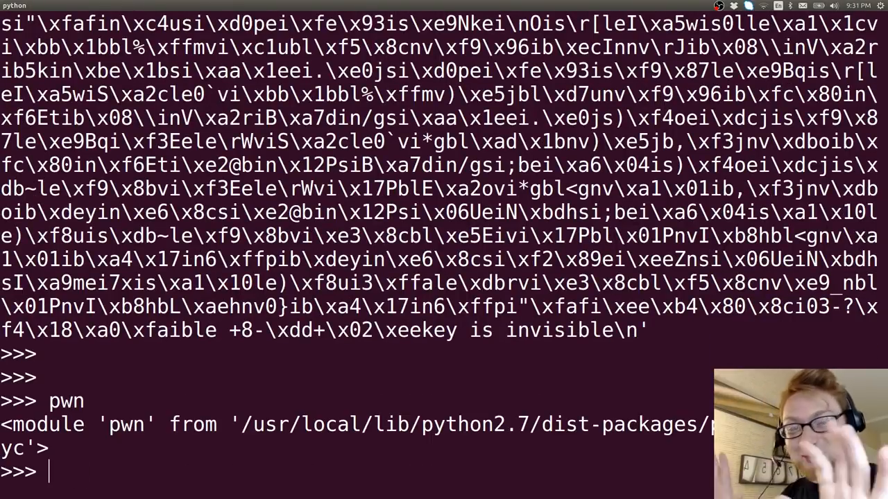
pyautogui.write('p')
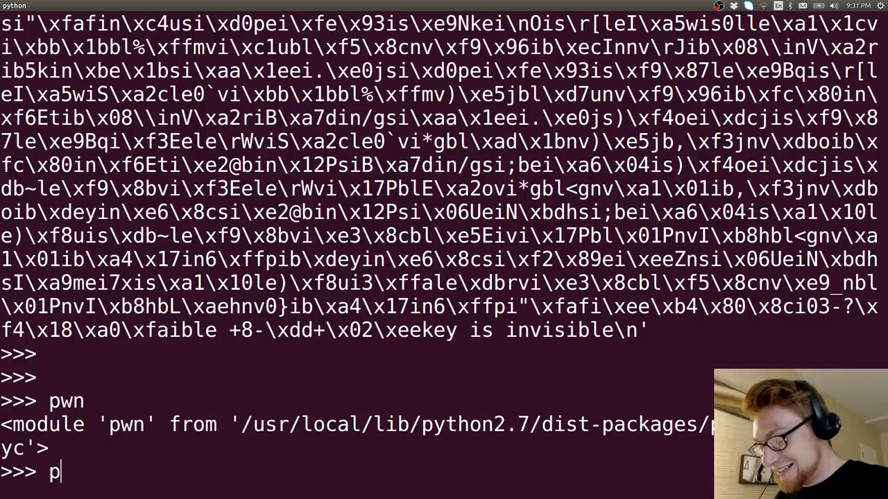
pyautogui.write('wn.xor(')
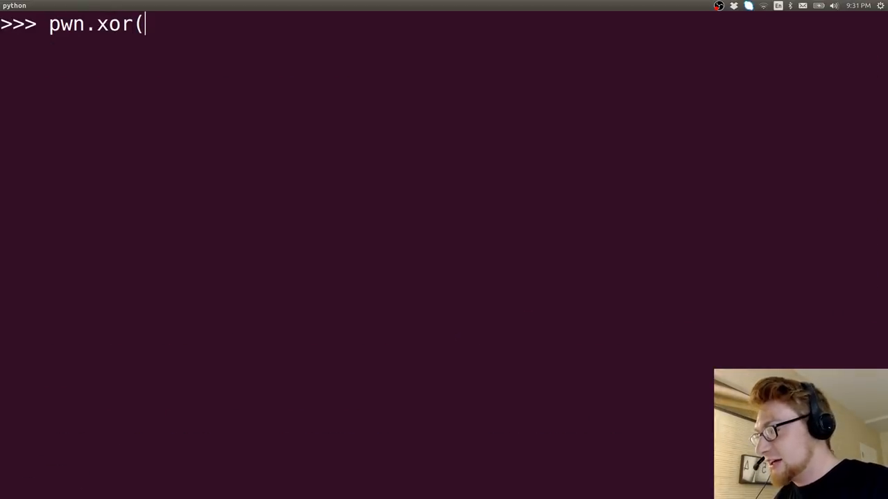
# Step: Try pwn.xor on "pleasesubscribe" with a string key and with 4321 in both argument orders
pyautogui.write('""Dpleas)')
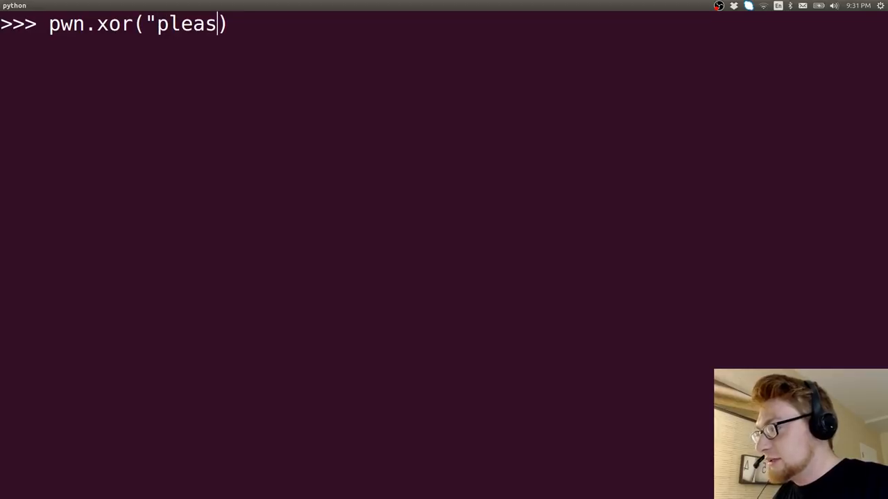
pyautogui.write('esubscribe"')
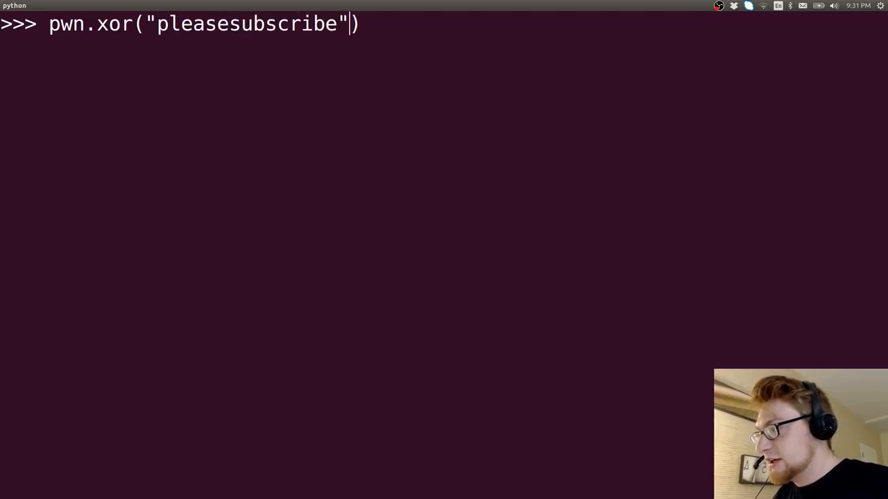
pyautogui.write(',""')
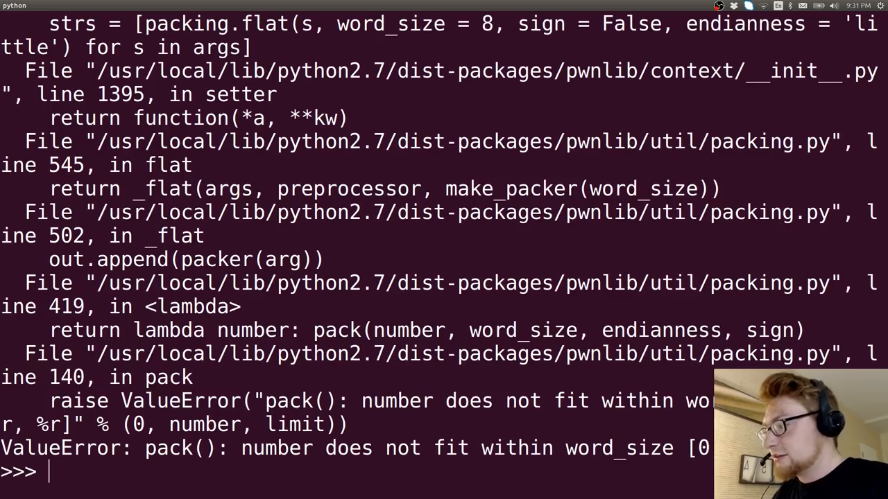
pyautogui.write('pwn.xor("pleasesubscribe",4321)')
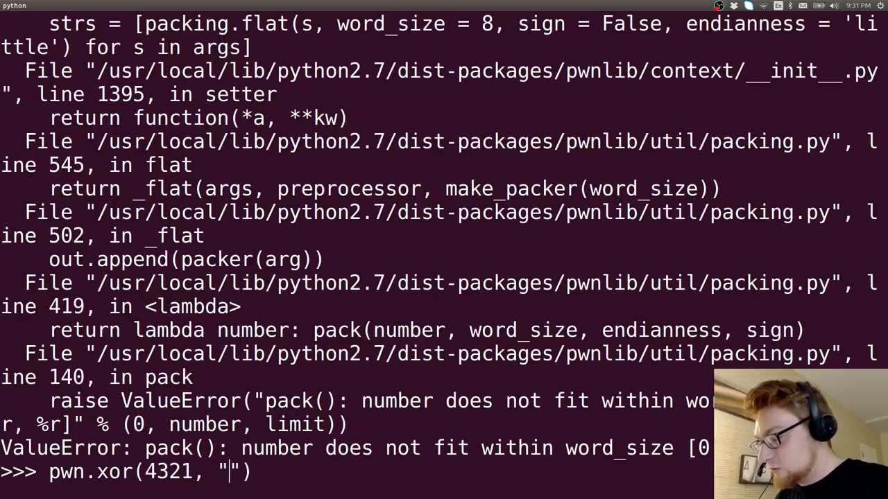
pyautogui.write('pleasesub')
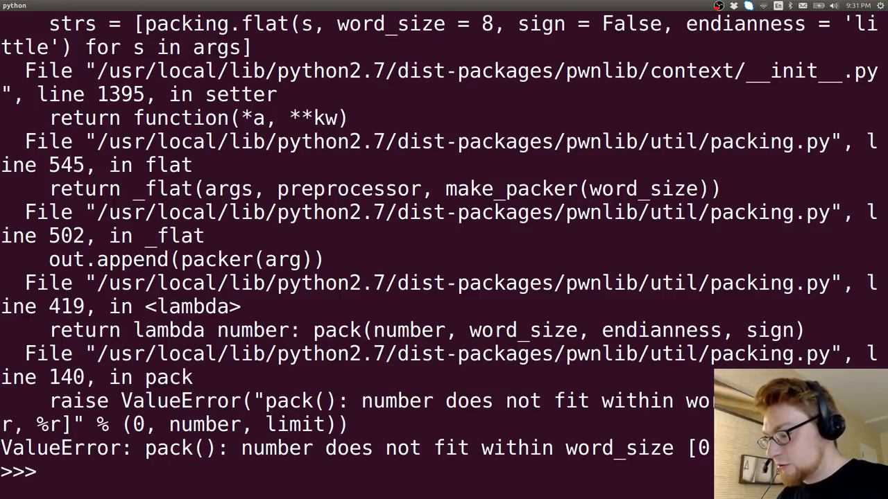
pyautogui.write('pwn.xor(4321, "pleasesubscribe")')
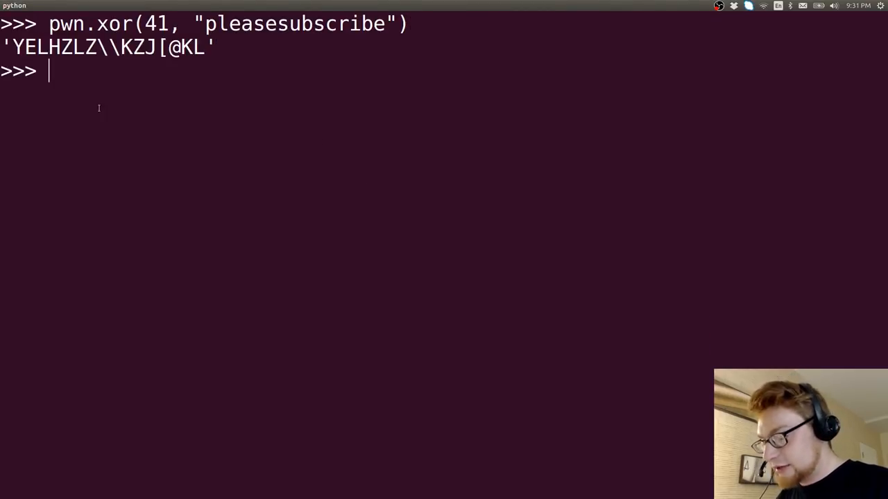
# Step: Begin a pwn.xor call on the image data variable a
pyautogui.write('pwn.')
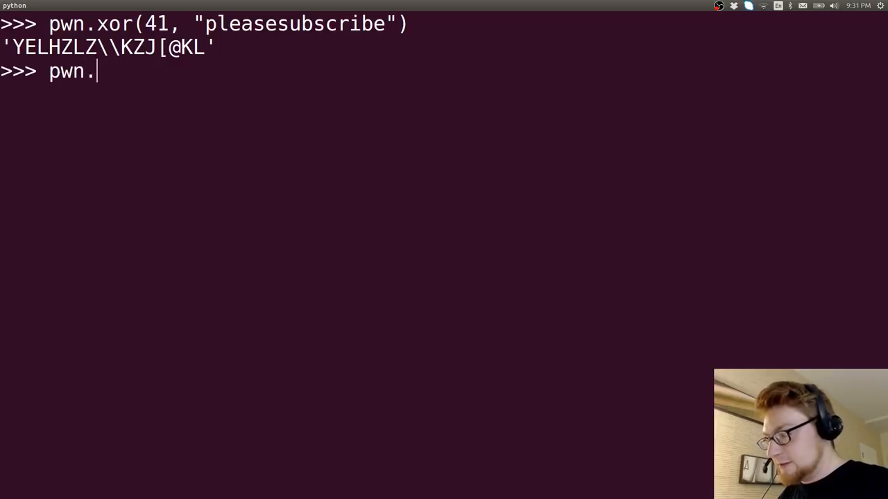
pyautogui.write('xor(a')
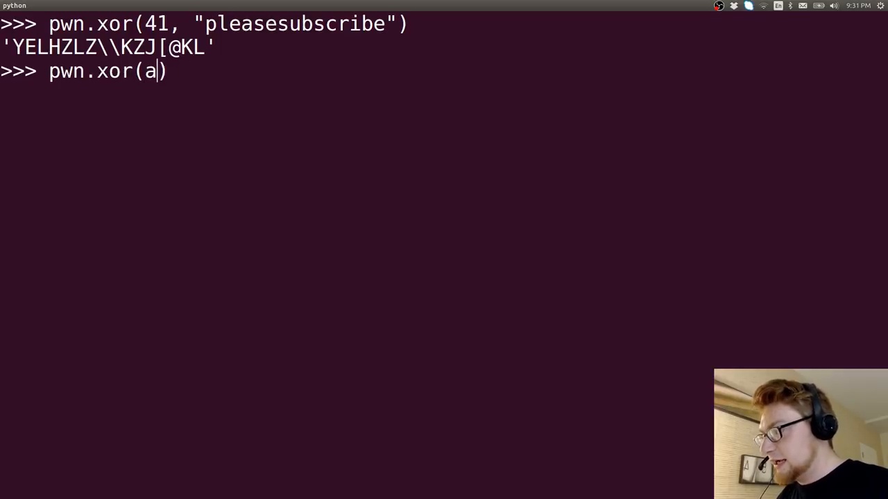
# Step: Abort the pending call and run pwn.xor(41, "pleasesubscribe") to get scrambled output
pyautogui.press('ctrl+c')
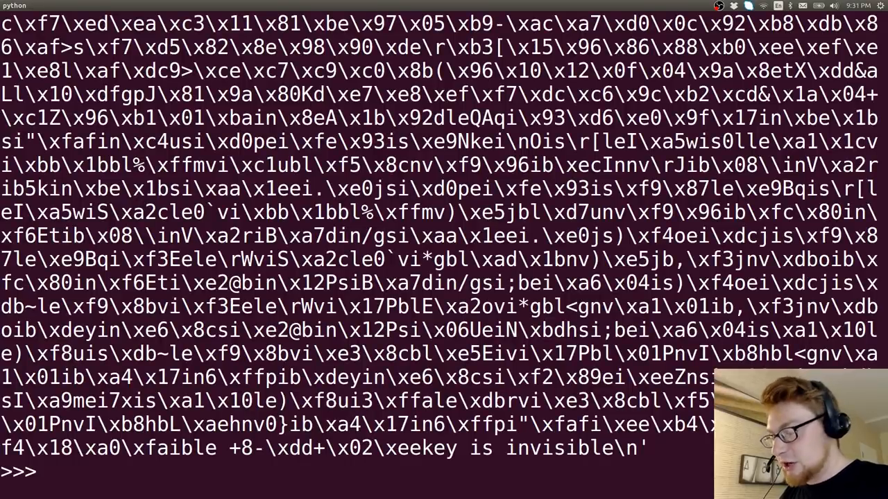
pyautogui.write('pwn.xor(41, "pleasesubscribe")')
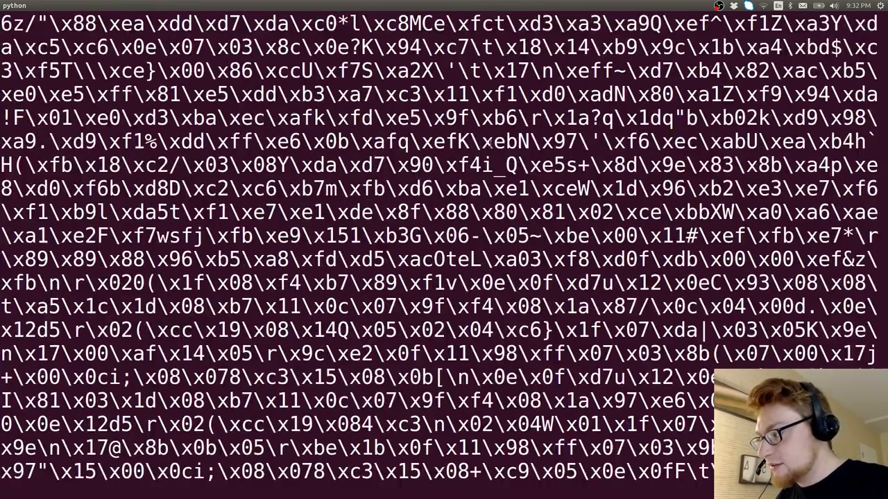
pyautogui.scroll(-3)
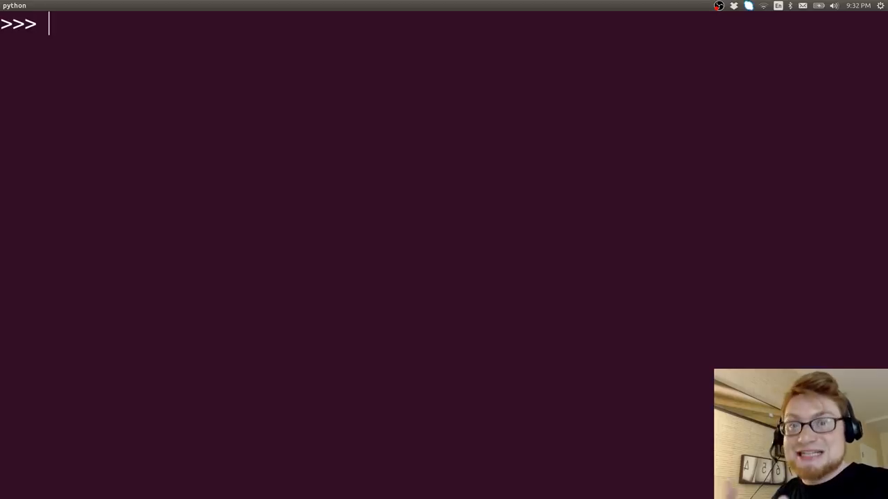
# Step: Evaluate pwn.xor(a, "invisible") and scroll the output to the PNG IEND marker
pyautogui.write('pwn.xor(a, "again")')
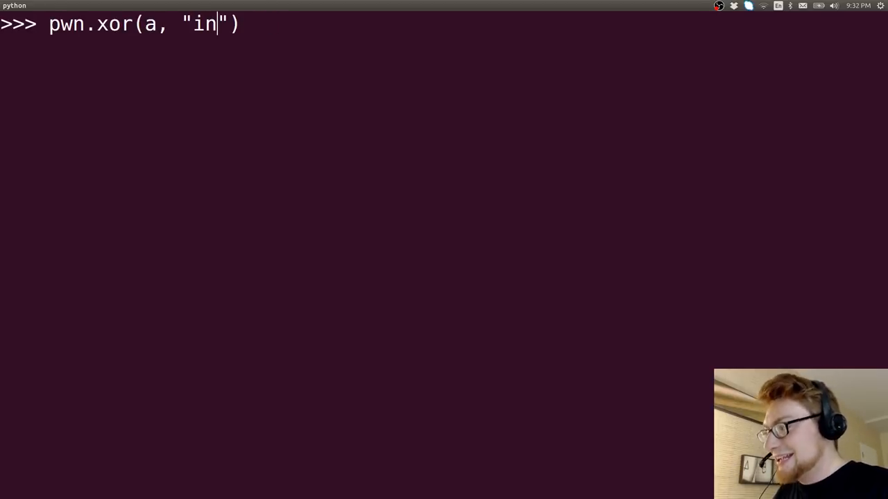
pyautogui.write('visible')
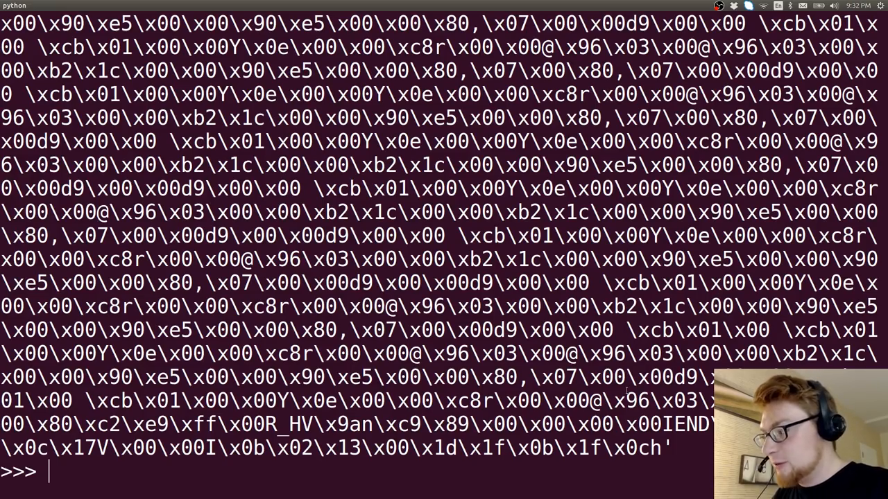
pyautogui.press('Return')
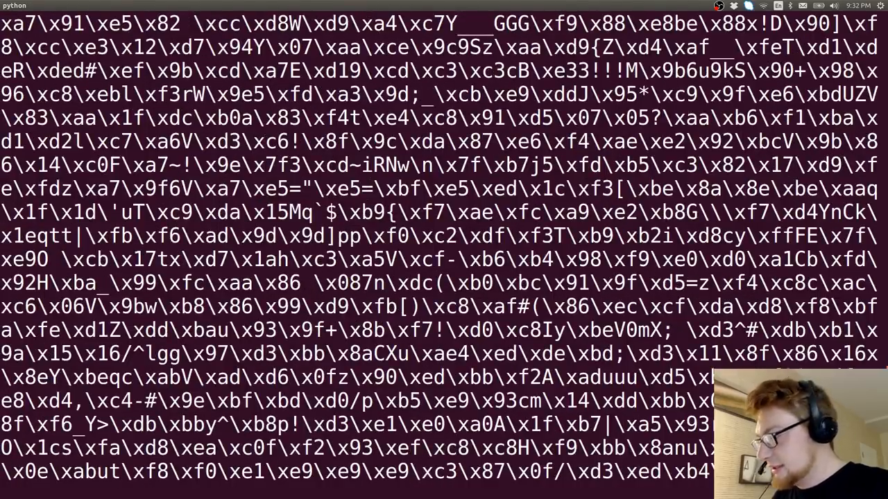
pyautogui.scroll(-3)
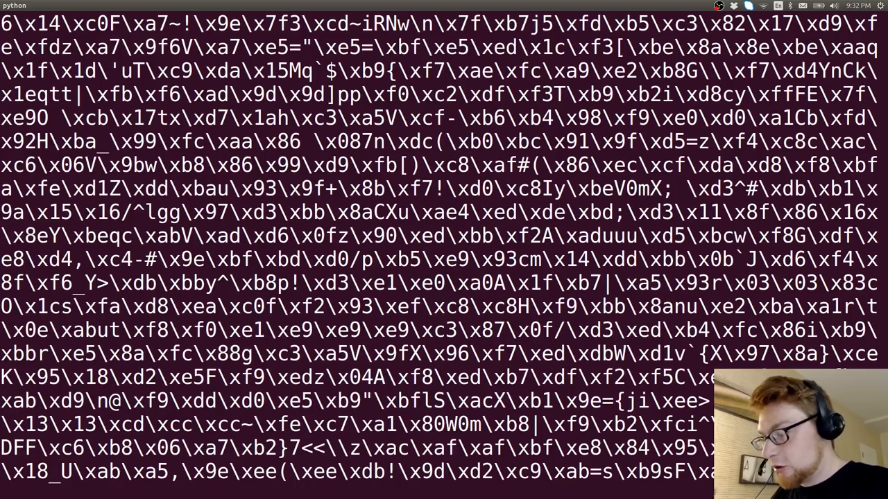
pyautogui.scroll(-3)
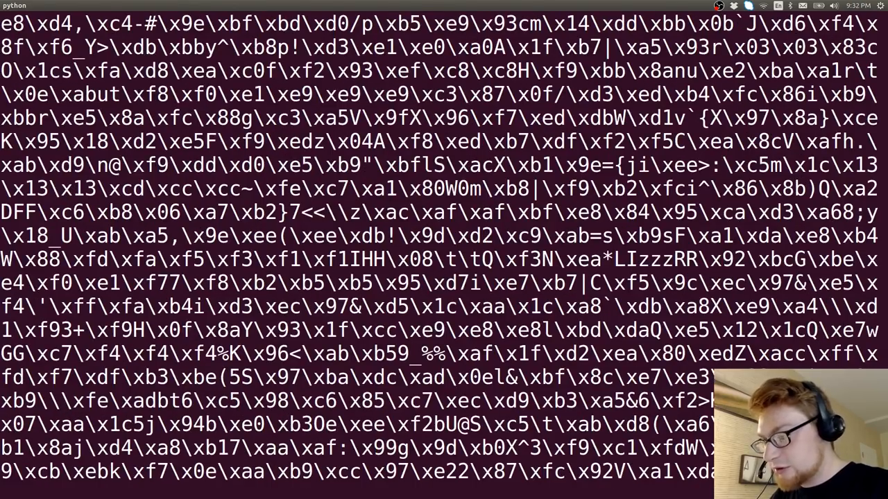
pyautogui.scroll(-3)
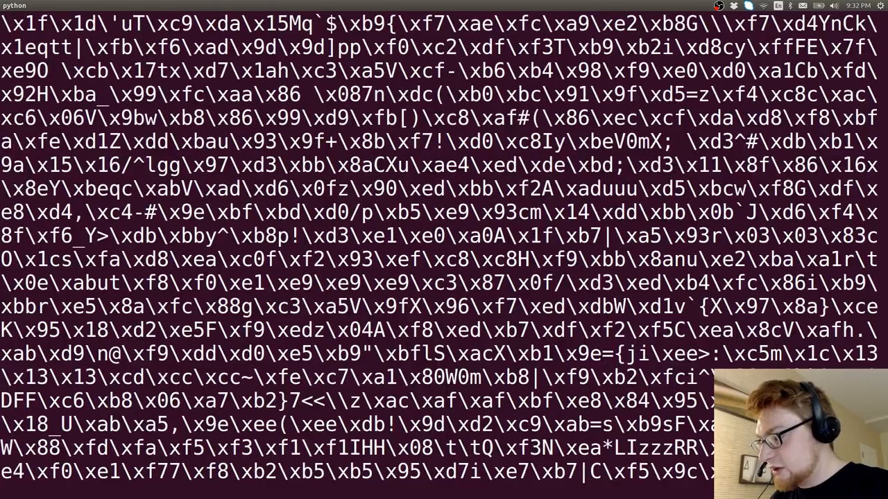
pyautogui.scroll(-3)
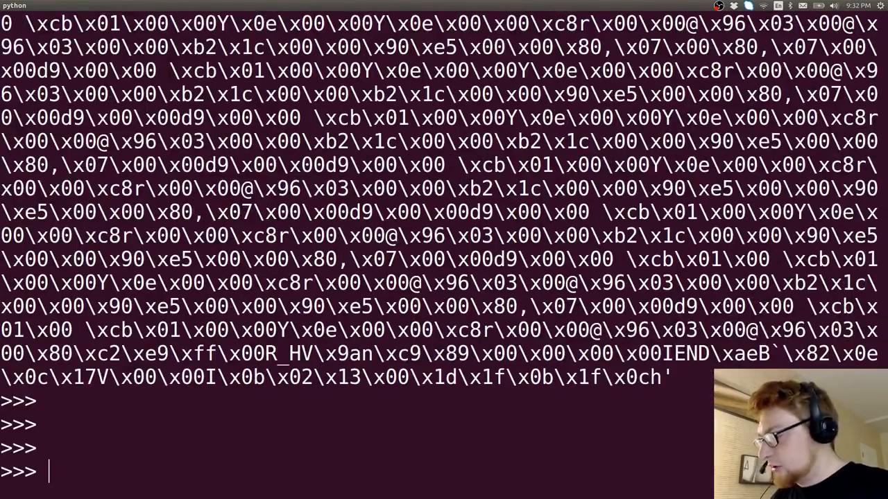
# Step: Write pwn.xor(a, "invisible") into new.png opened in 'w' mode
pyautogui.write('pwn.xor(a, "invisible")')
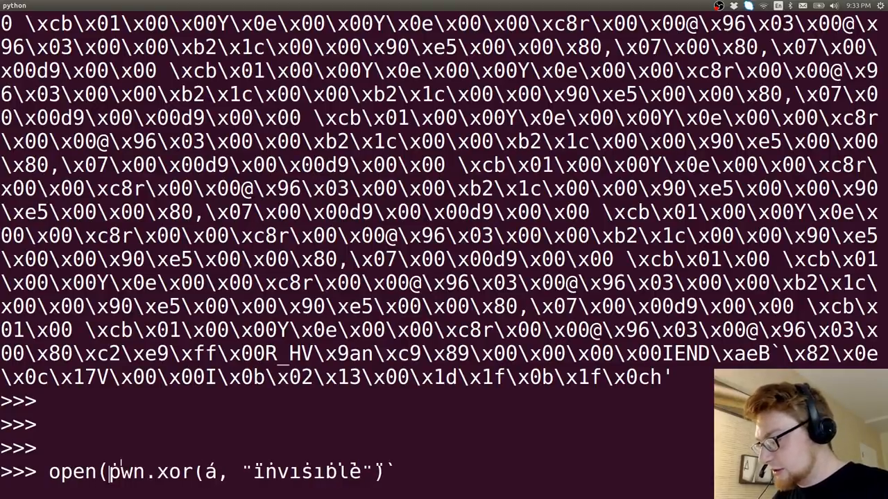
pyautogui.write("'new.p")
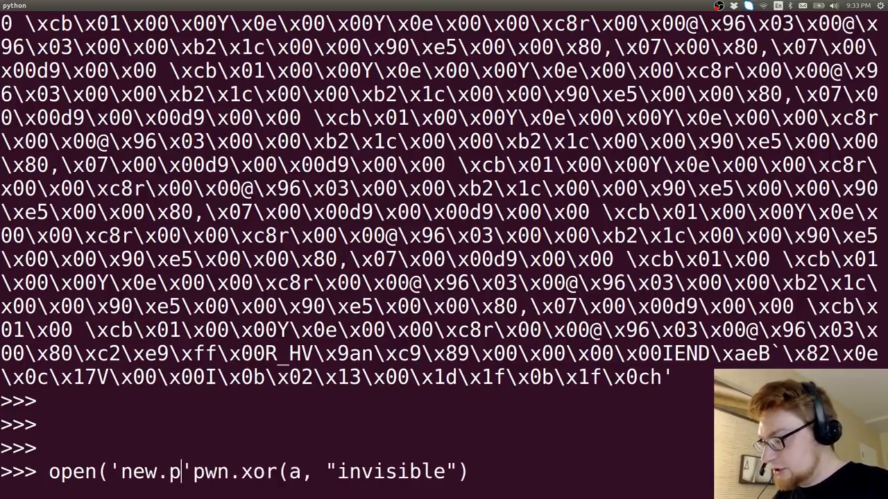
pyautogui.write("ng','w")
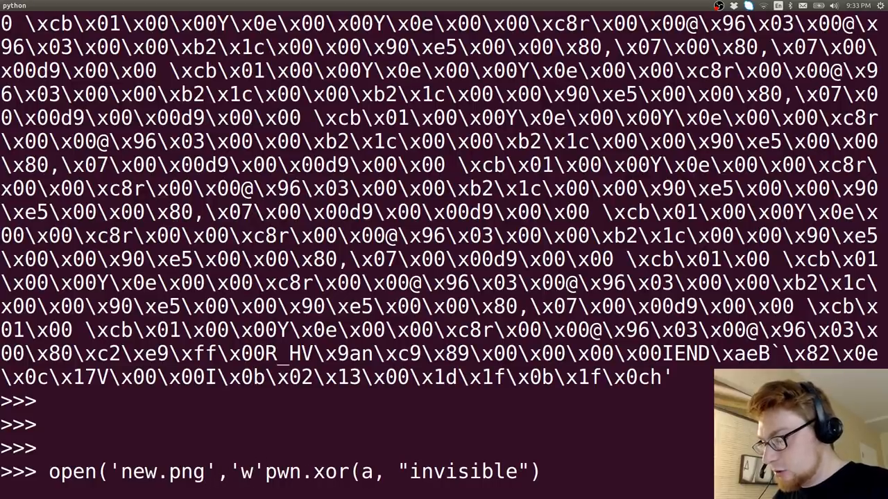
pyautogui.write(').write(')
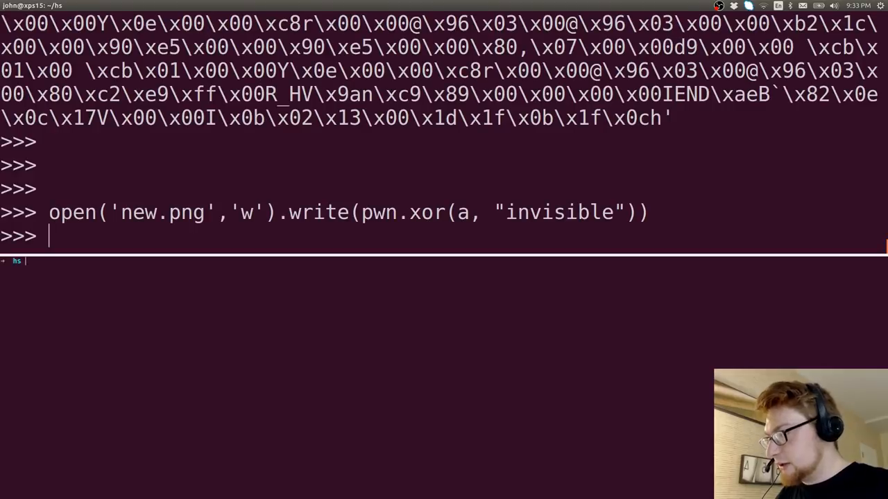
# Step: List the folder in the second pane to confirm new.png now exists
pyautogui.write('ls')
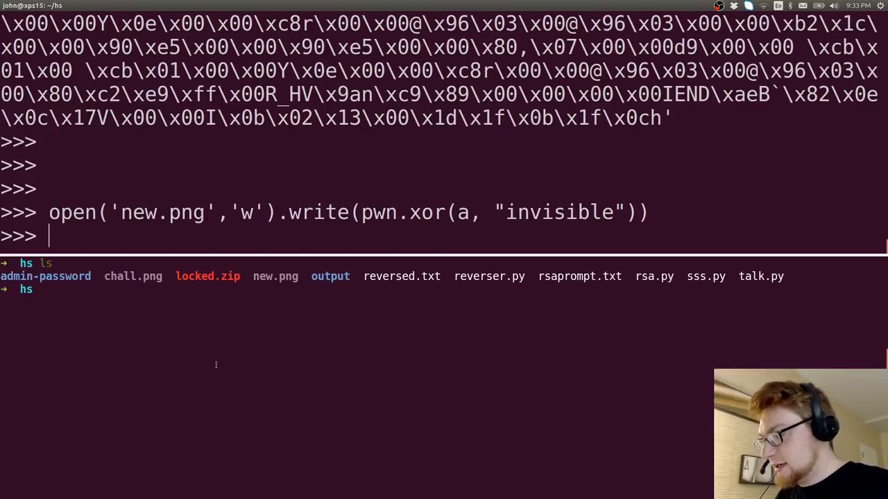
pyautogui.write('fole')
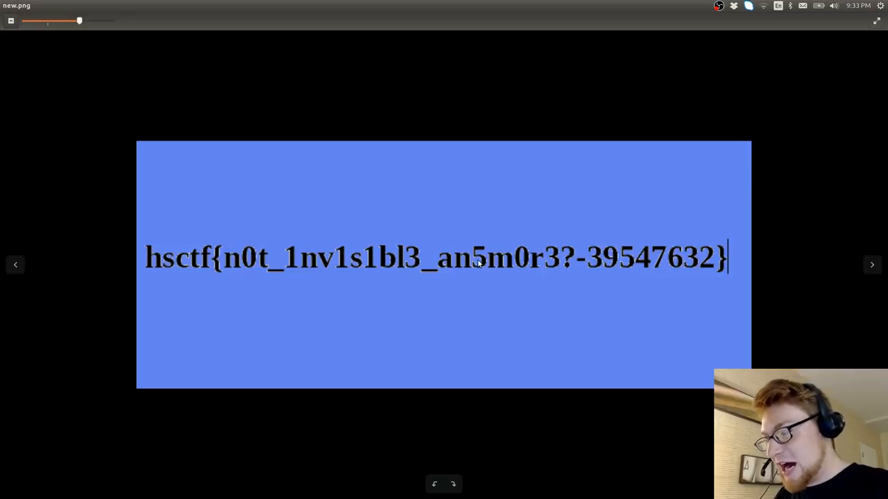
pyautogui.moveTo(671, 439)
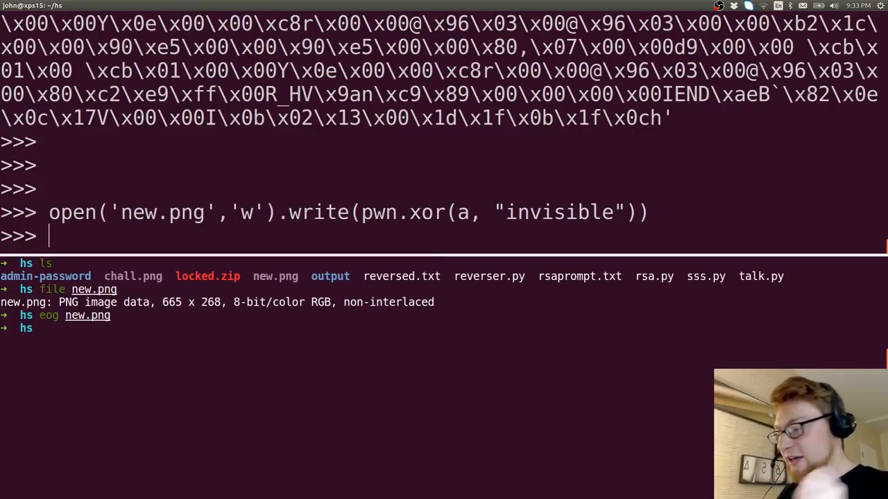
# Step: Search Google for 'randomly xorring data ctf meme' and switch to image results
pyautogui.press('ctrl+l')
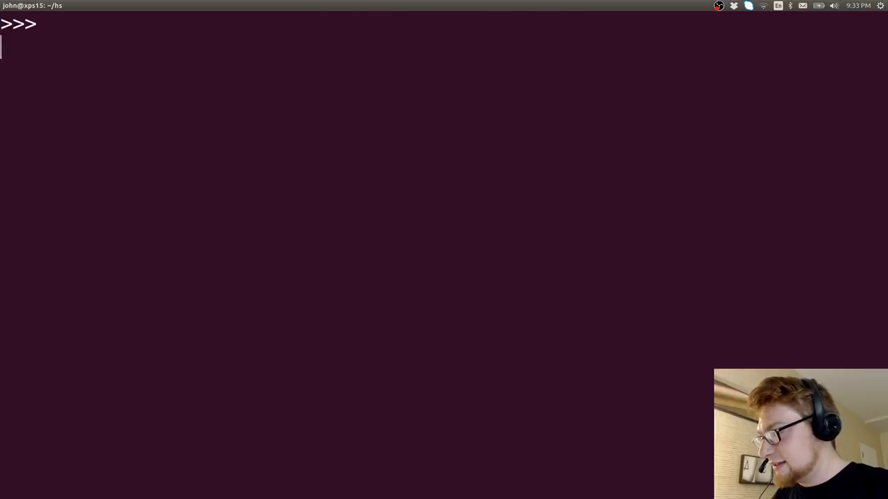
pyautogui.write('hs')
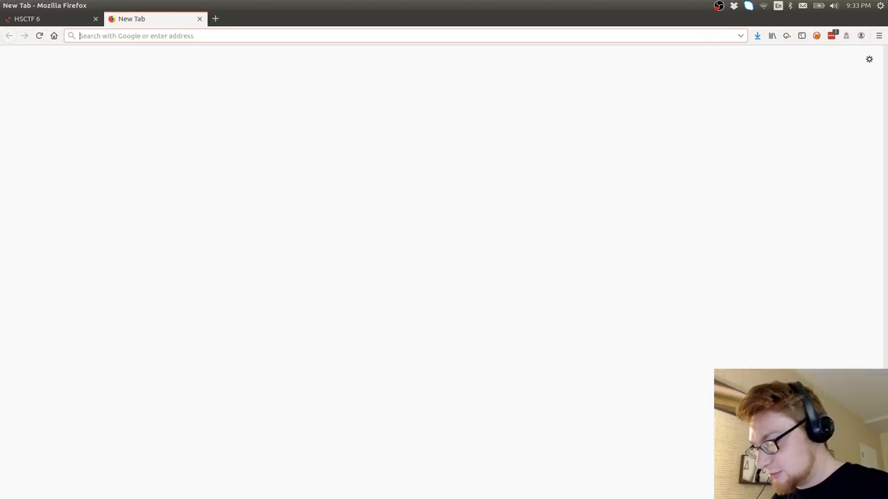
pyautogui.write('randomly xorring data ctf meme')
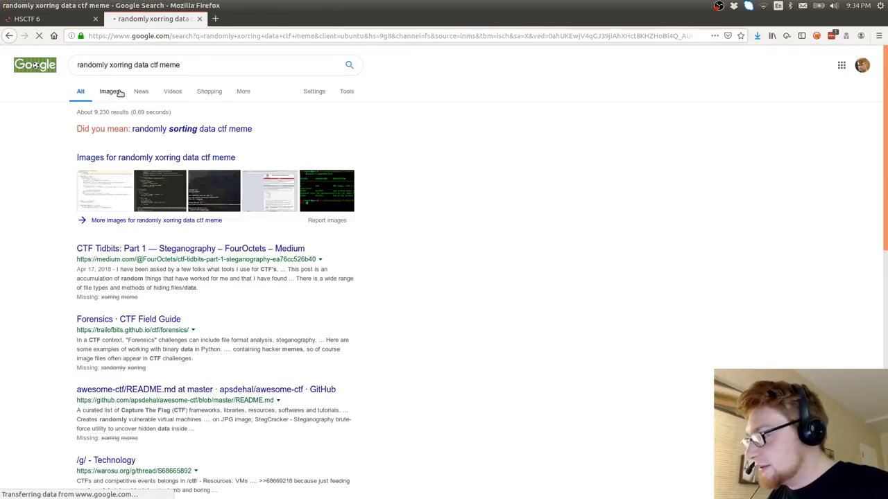
pyautogui.click(108, 92)
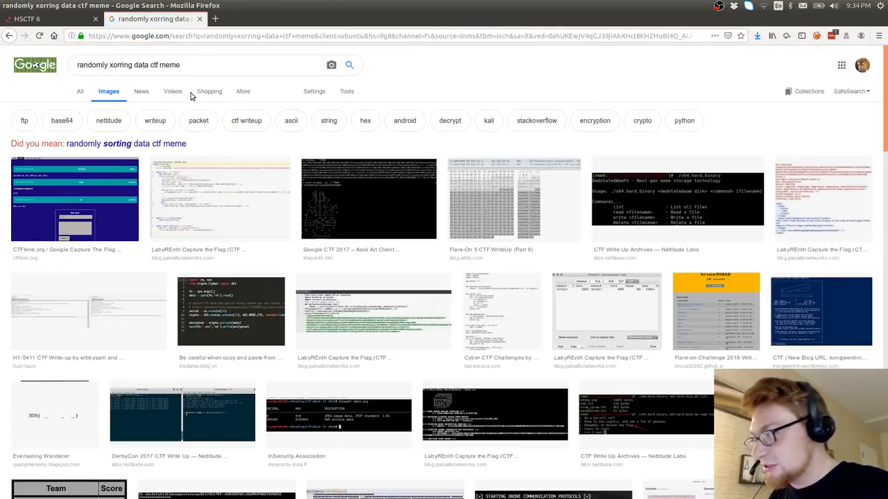
# Step: Refine the query with 'oreilly' and related terms, scrolling the image results
pyautogui.write('oreilly')
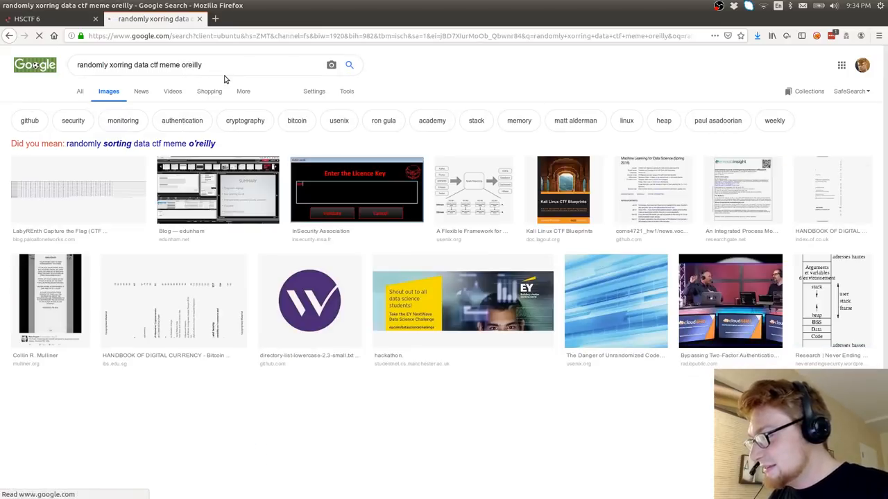
pyautogui.scroll(-3)
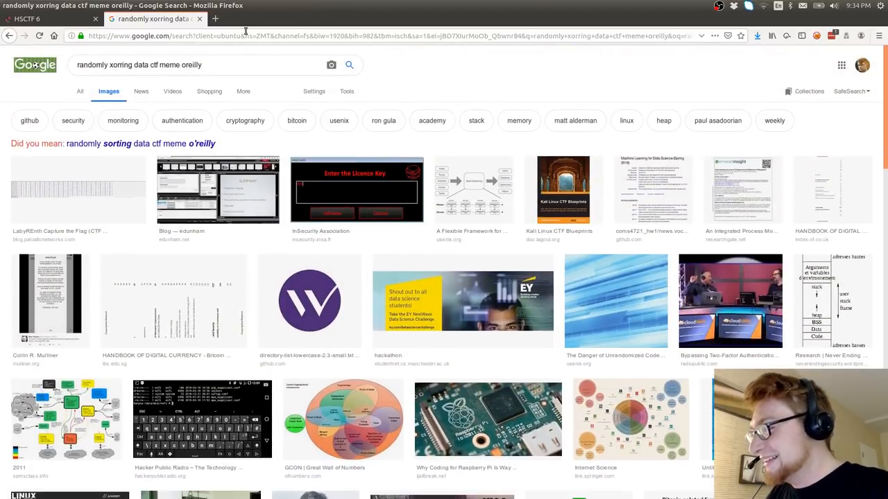
pyautogui.write('security')
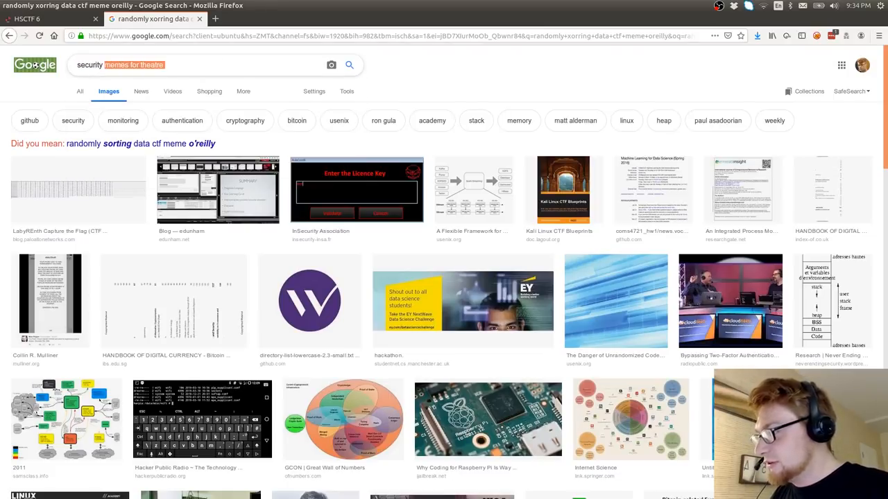
pyautogui.write('th')
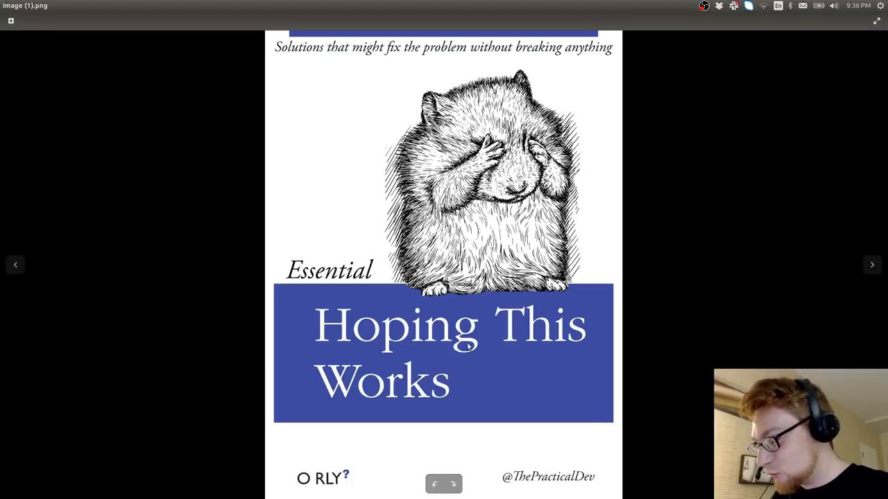
pyautogui.moveTo(710, 383)
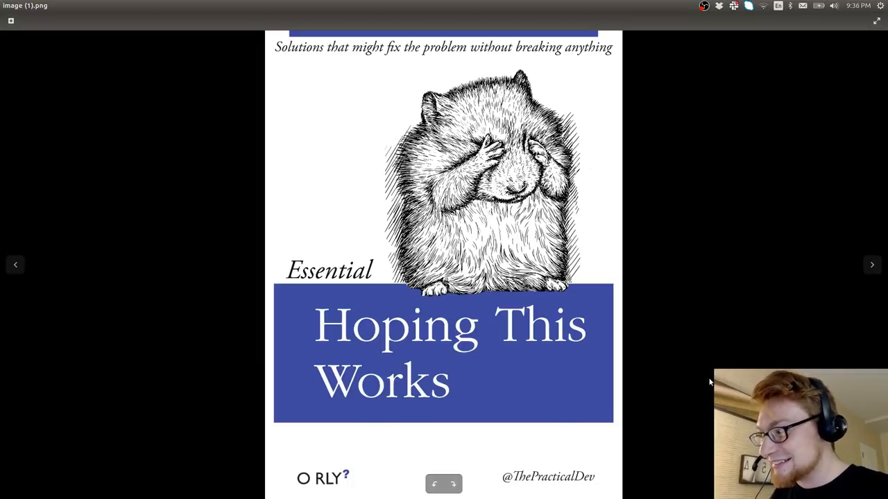